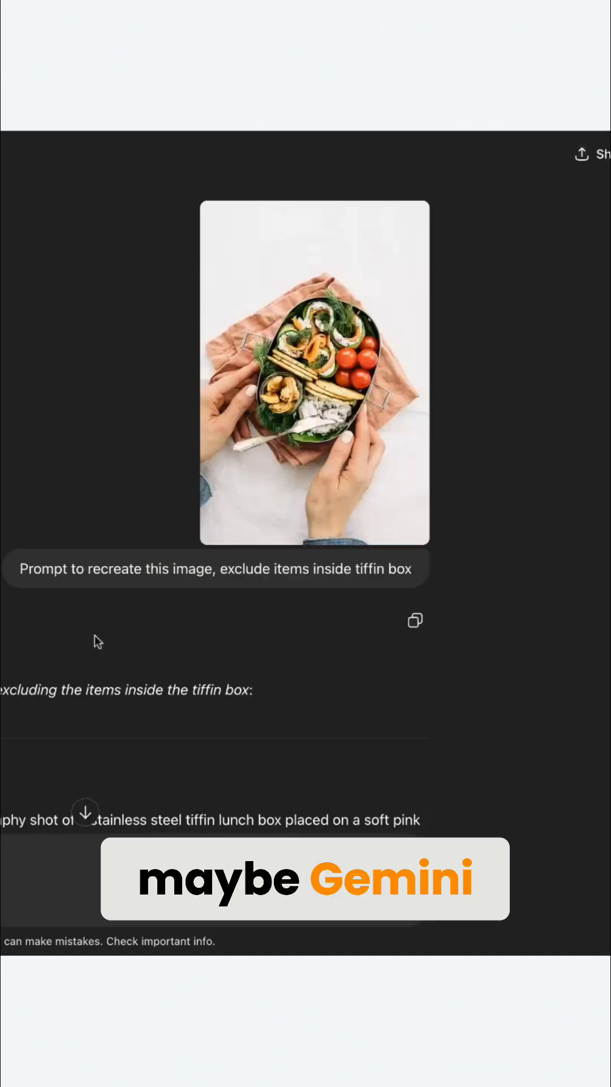
scroll("down", 3)
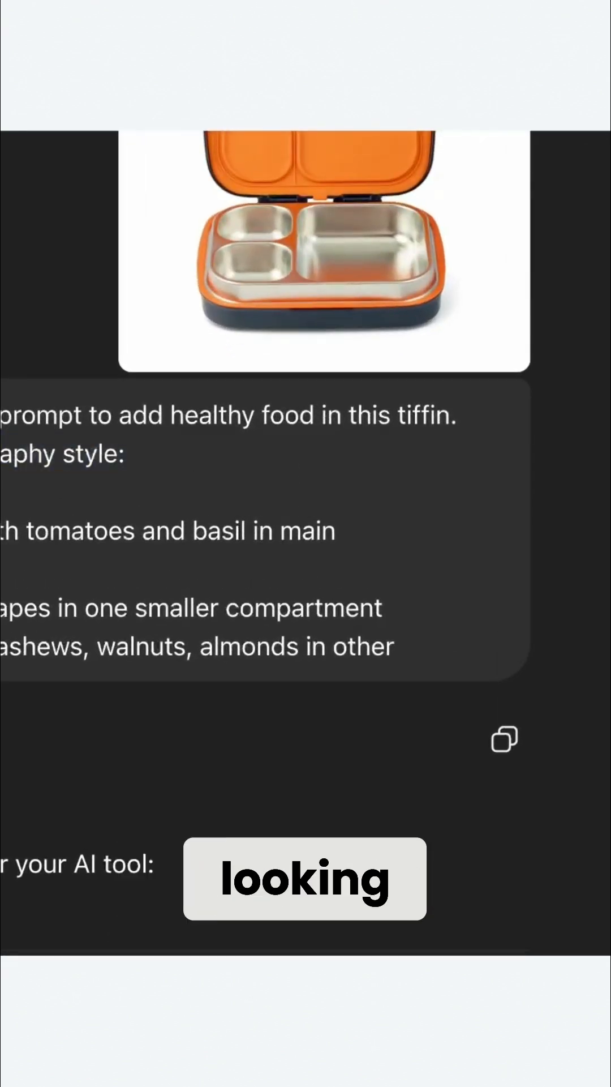
scroll("up", 3)
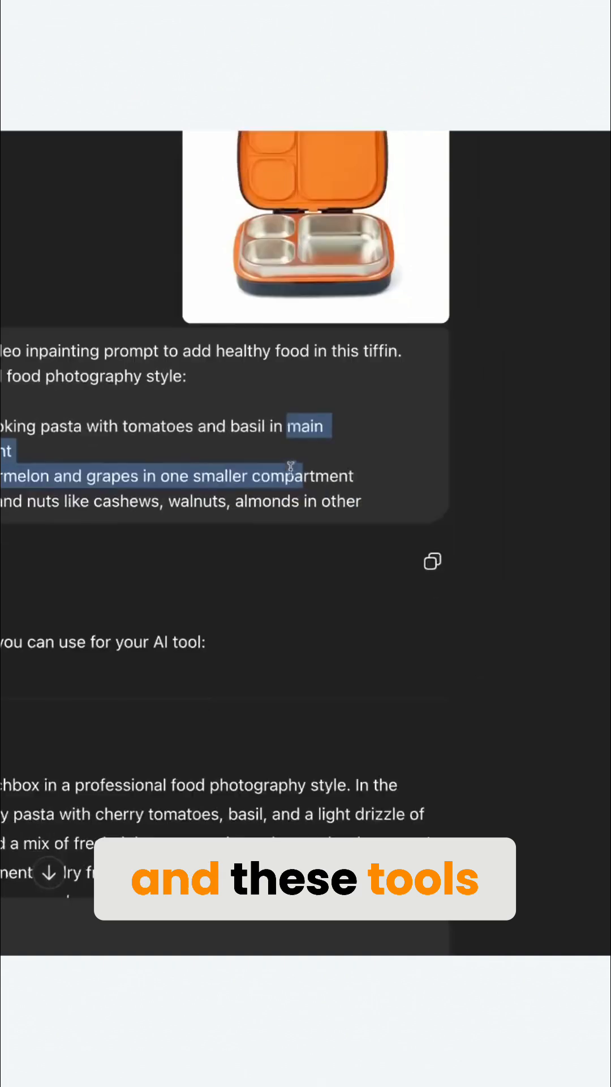
scroll("up", 3)
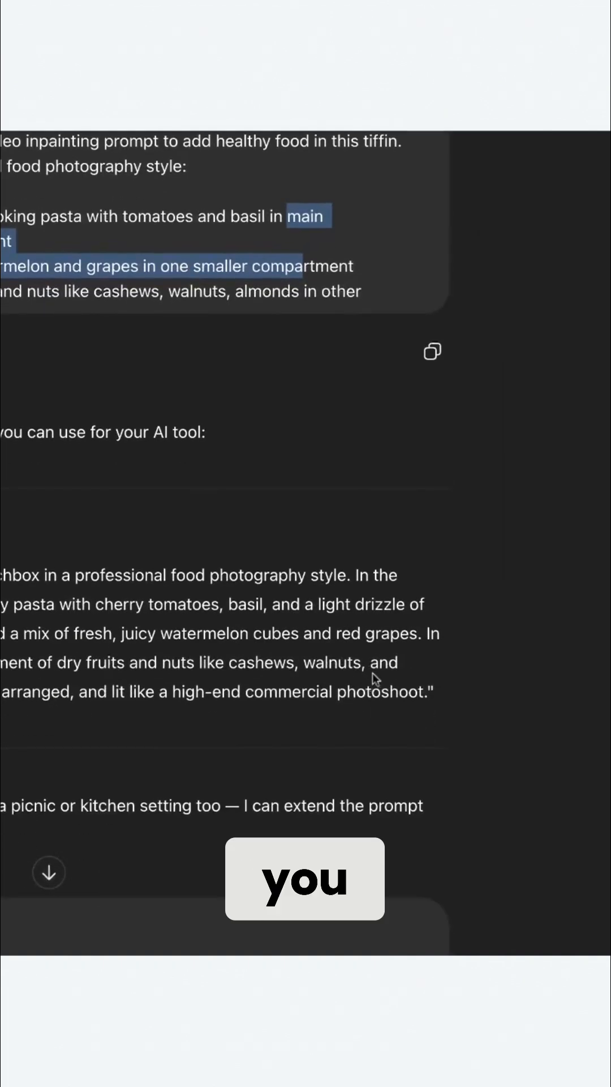